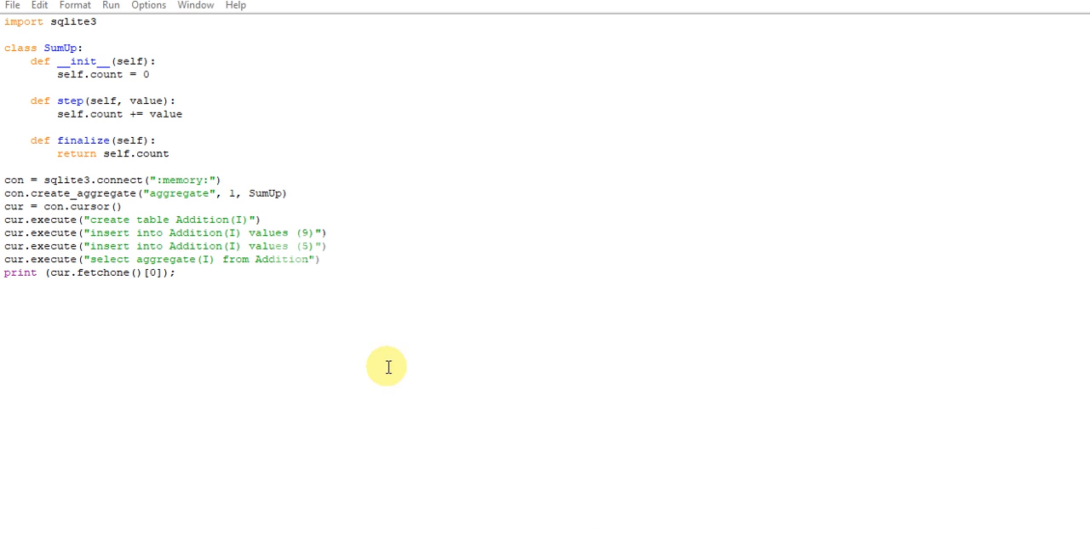
pyautogui.moveTo(187, 416)
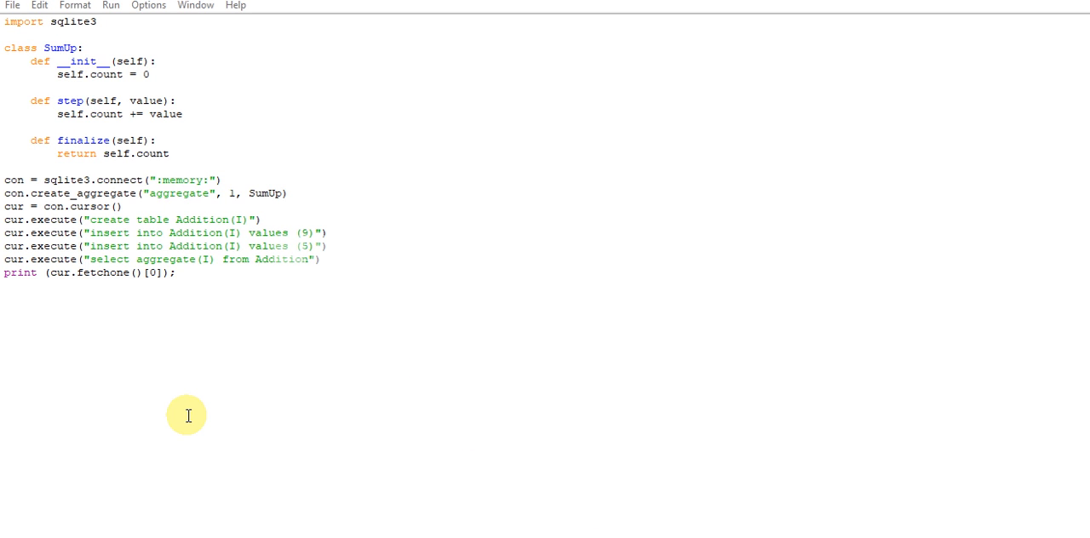